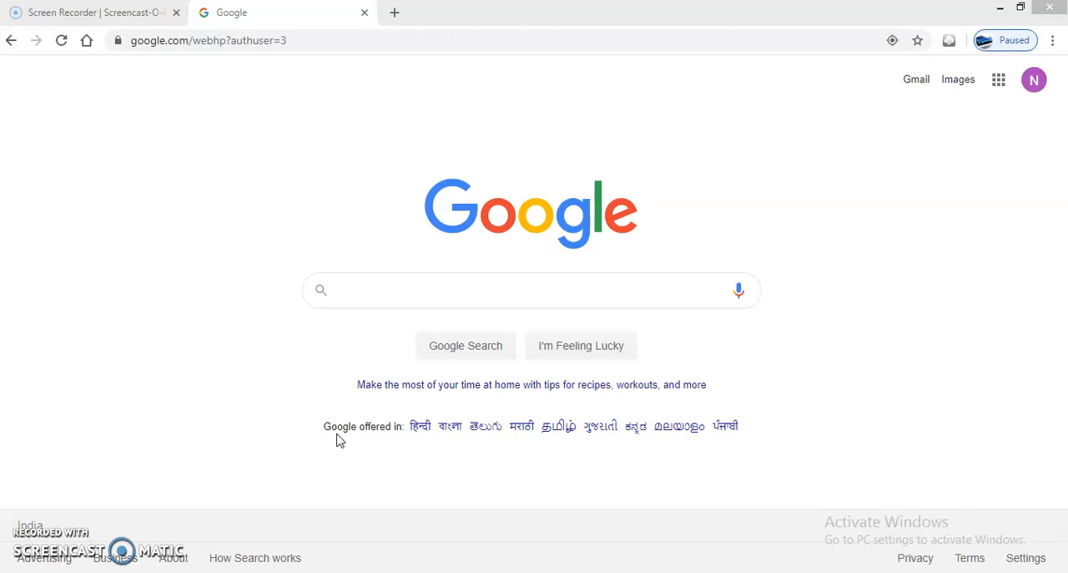
mouse_move(335, 440)
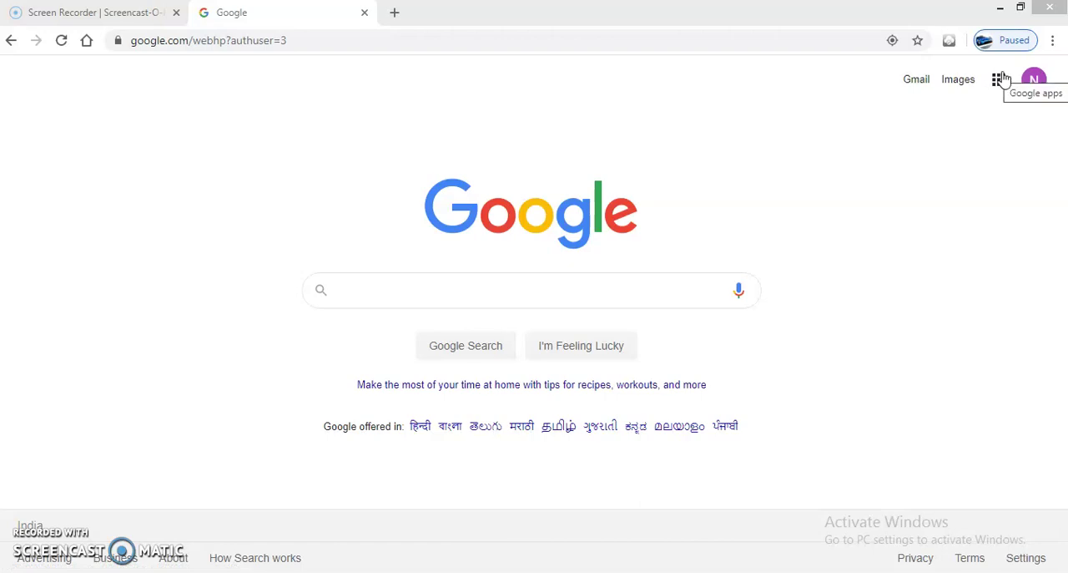
mouse_move(1001, 98)
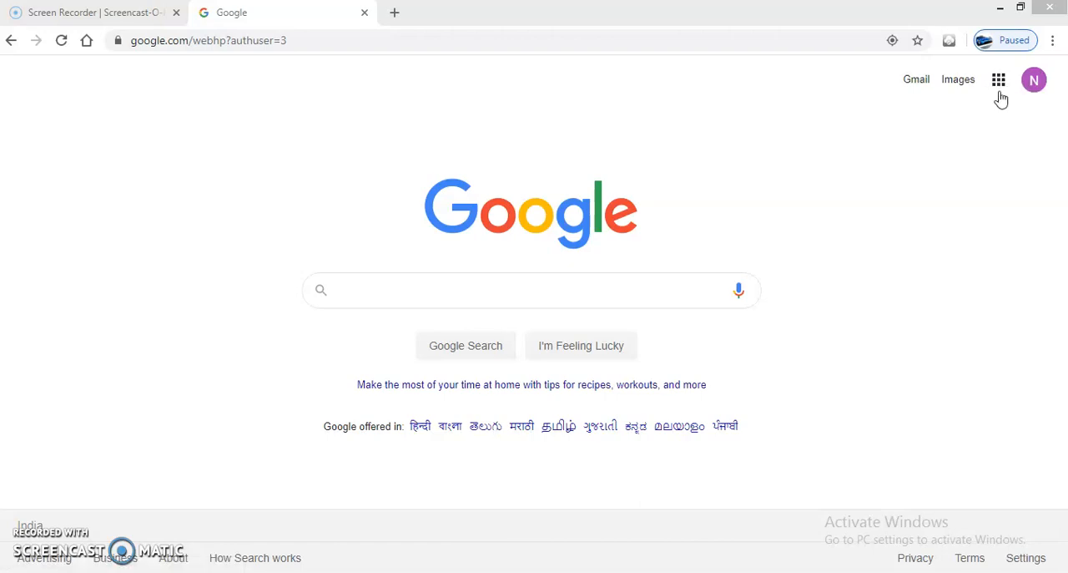
mouse_move(997, 81)
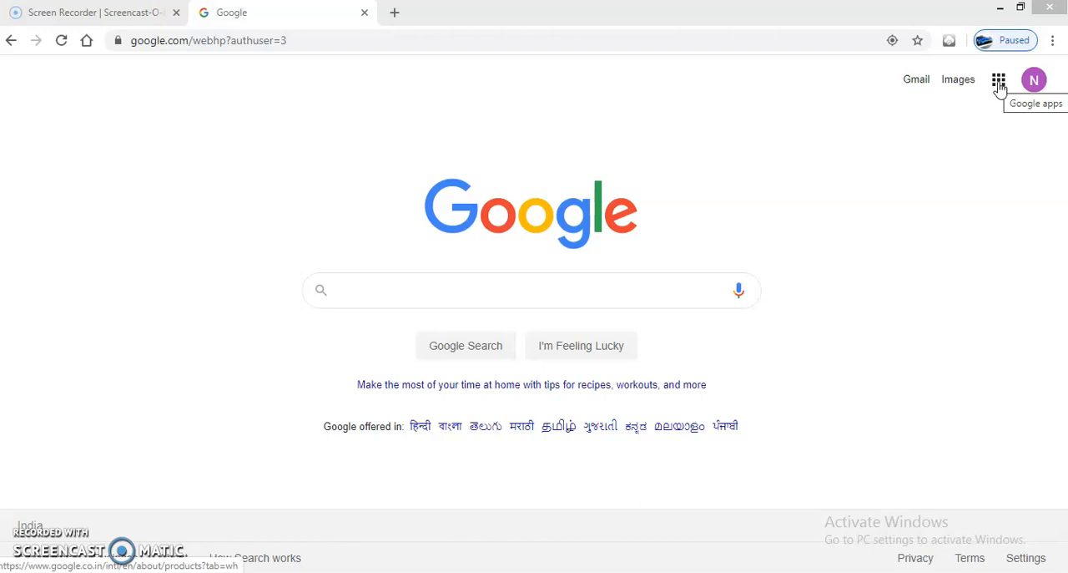
- Launch Google Classroom from the Google apps launcher in Chrome
left_click(999, 80)
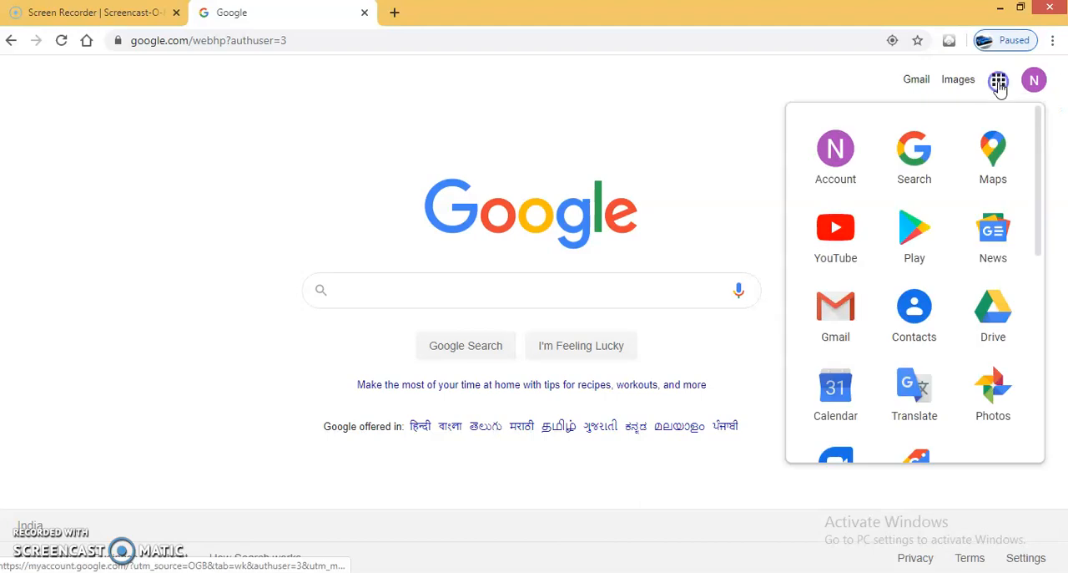
mouse_move(1035, 131)
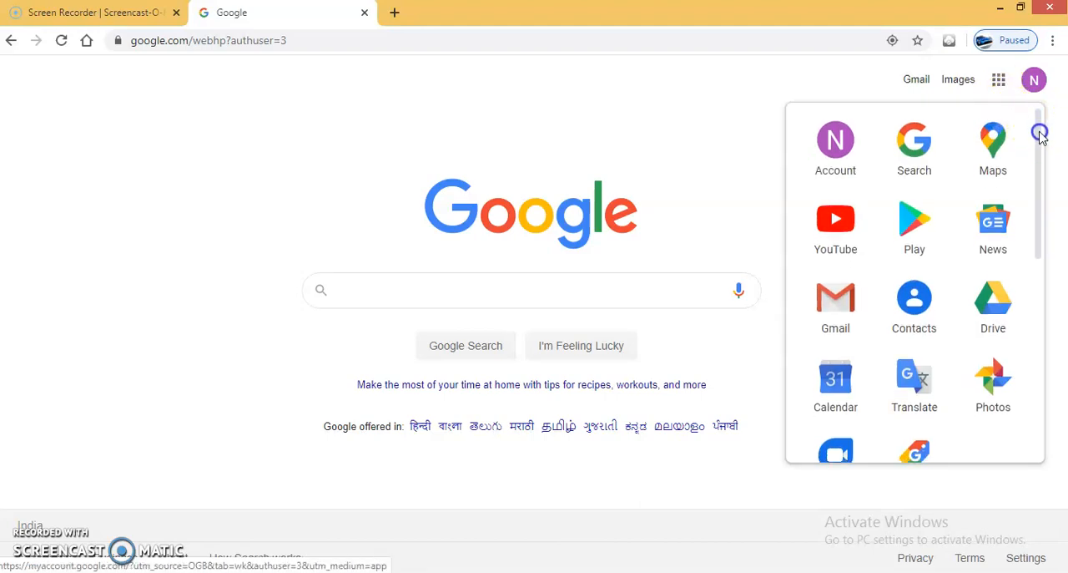
scroll("down", 3)
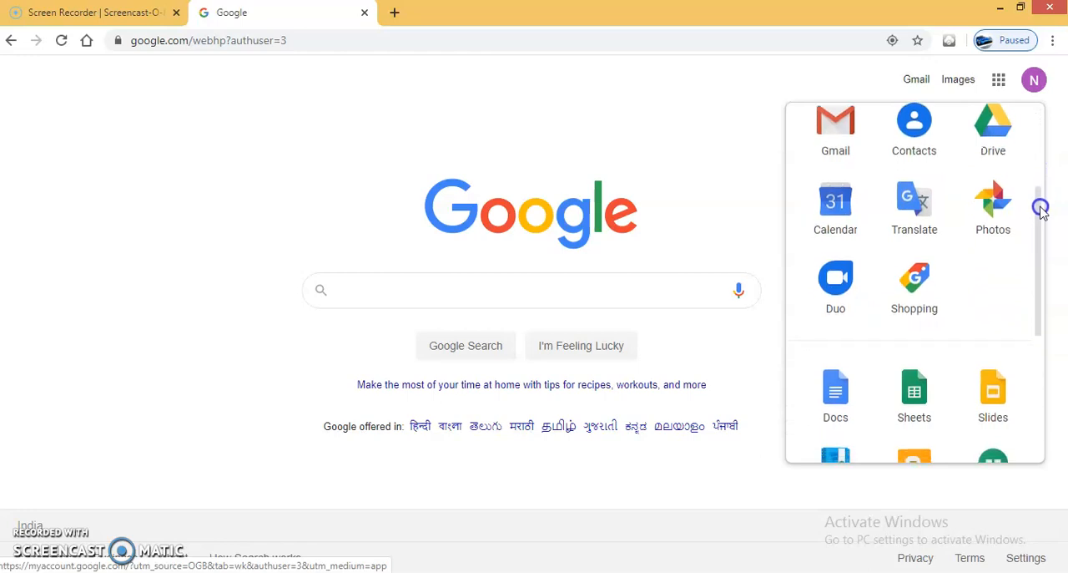
scroll("down", 3)
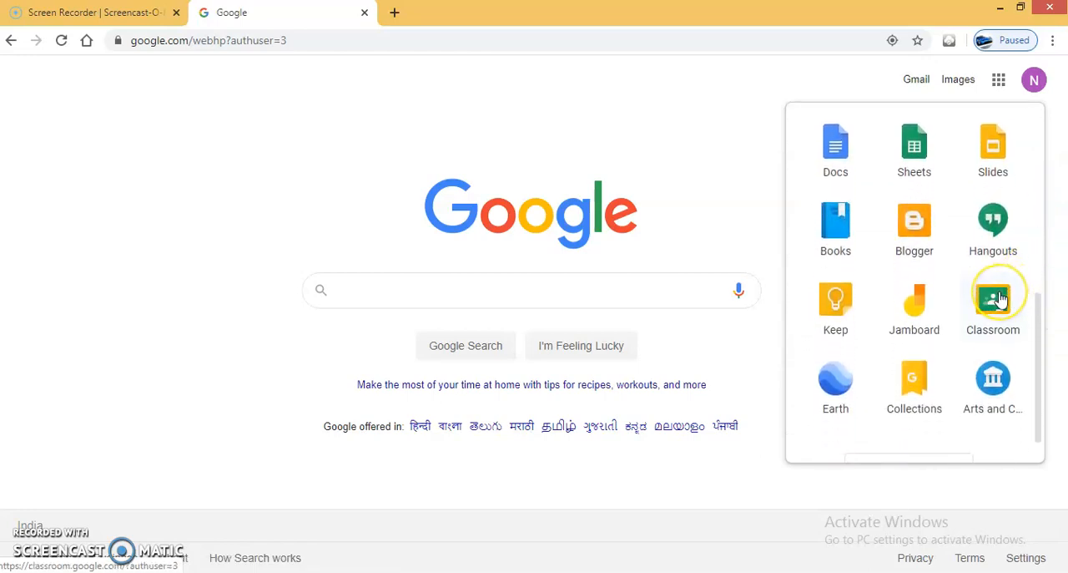
mouse_move(971, 297)
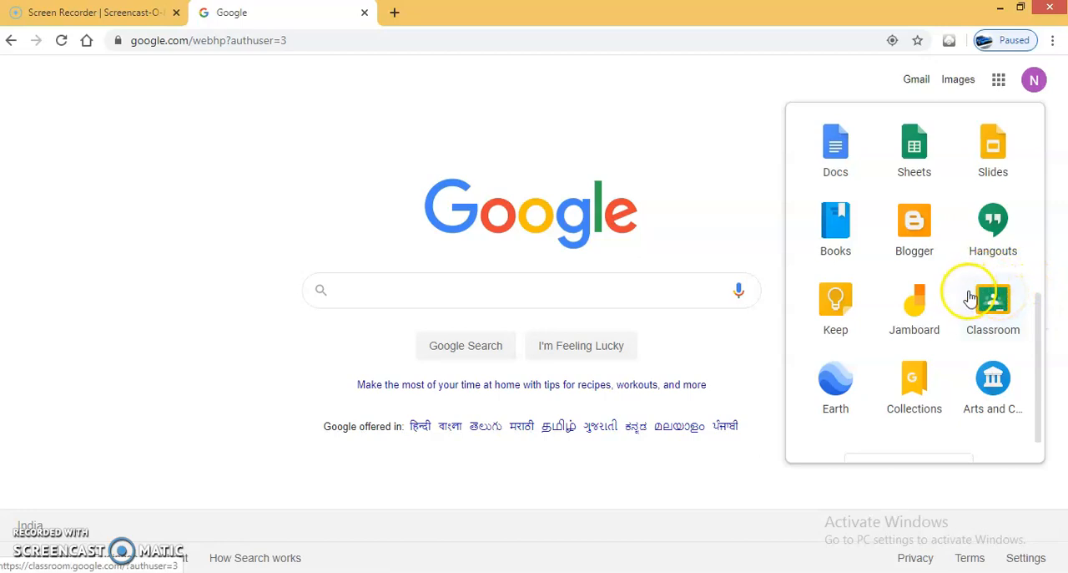
mouse_move(1014, 297)
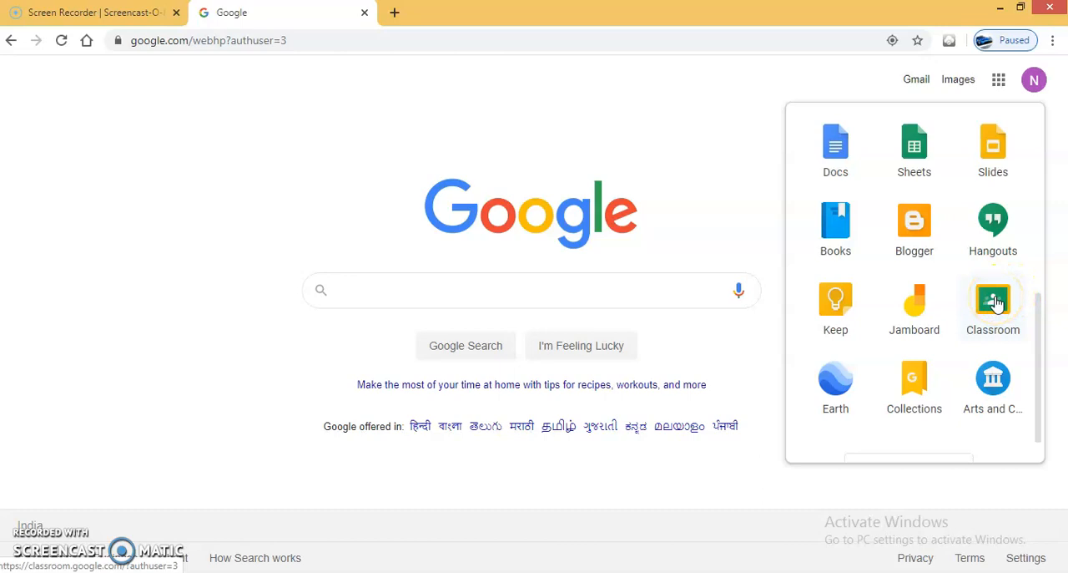
left_click(992, 300)
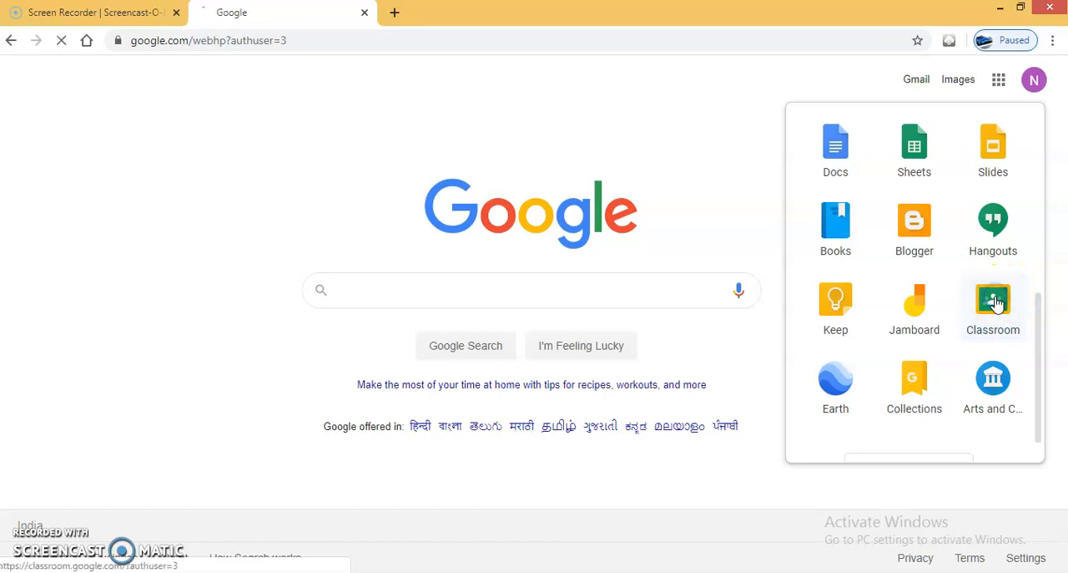
left_click(993, 300)
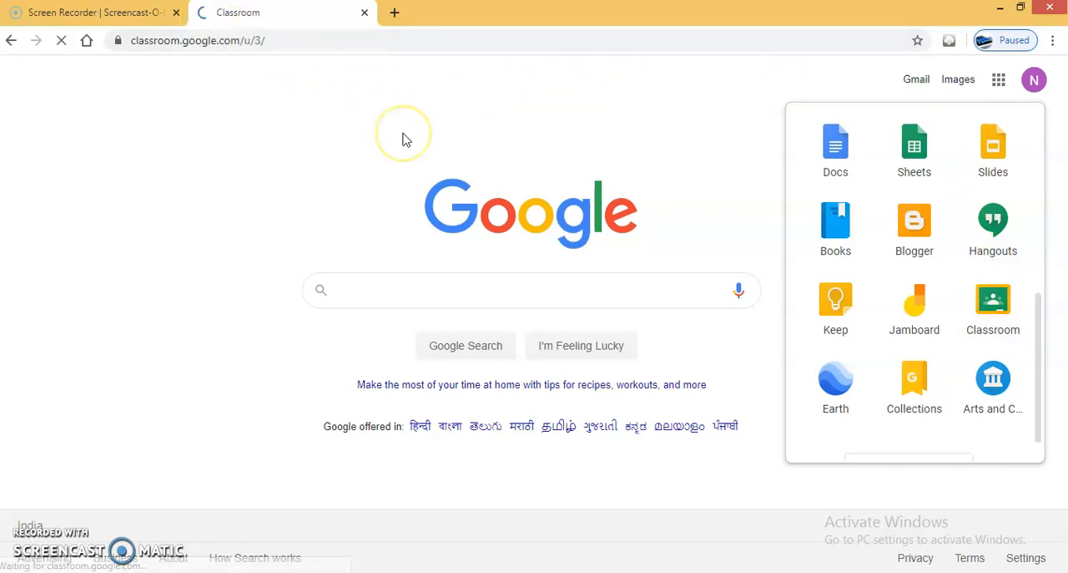
- Accept the signed-in account on the Classroom welcome screen
left_click(992, 300)
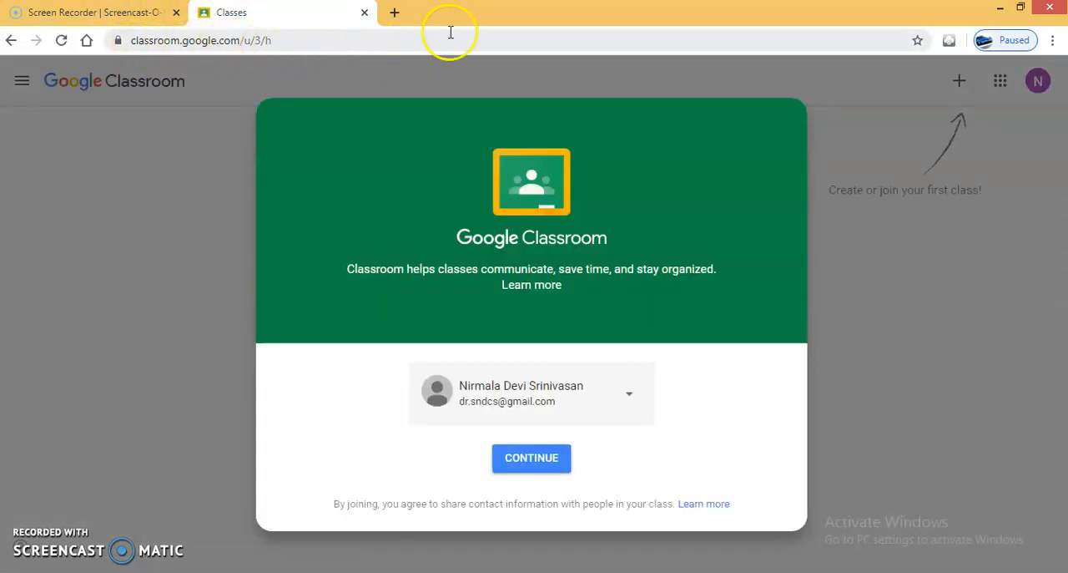
mouse_move(490, 429)
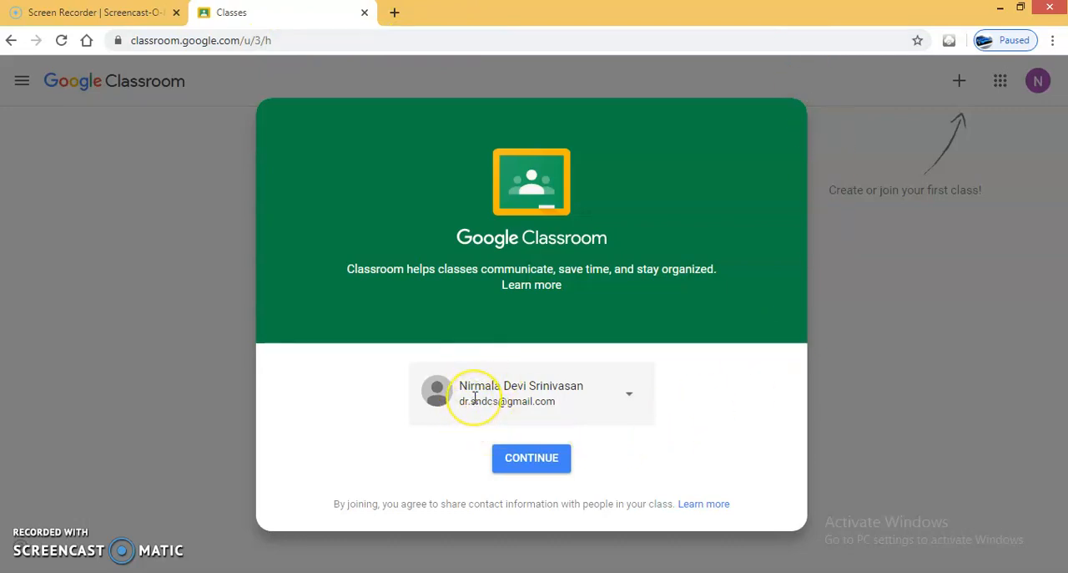
mouse_move(479, 405)
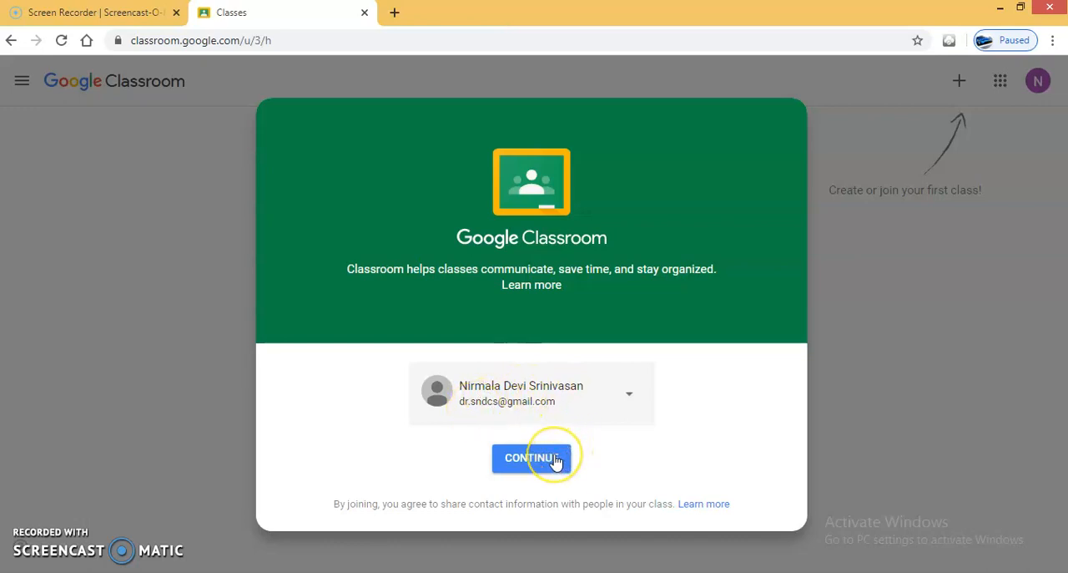
mouse_move(614, 405)
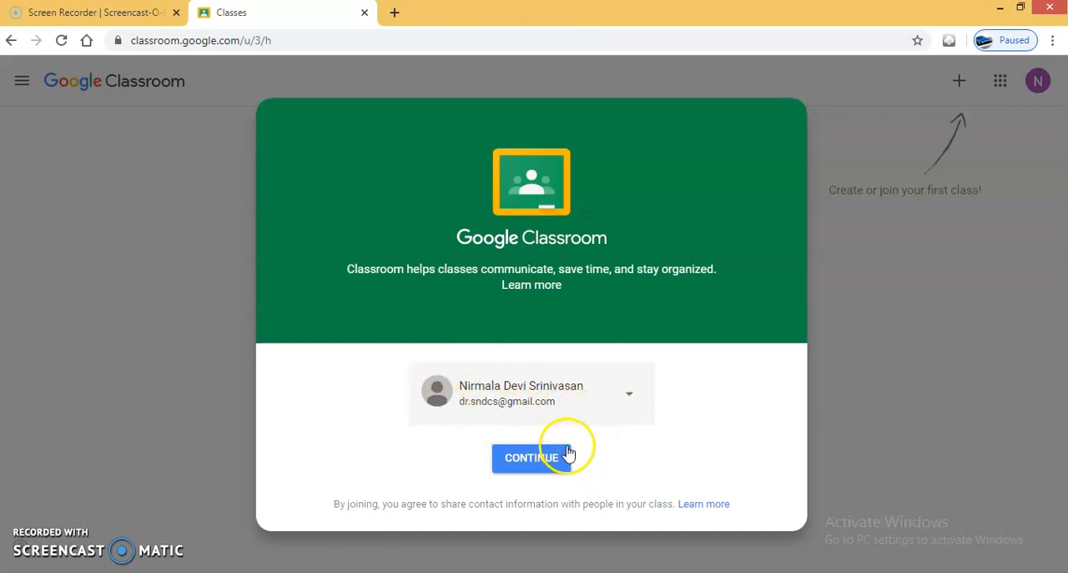
mouse_move(456, 410)
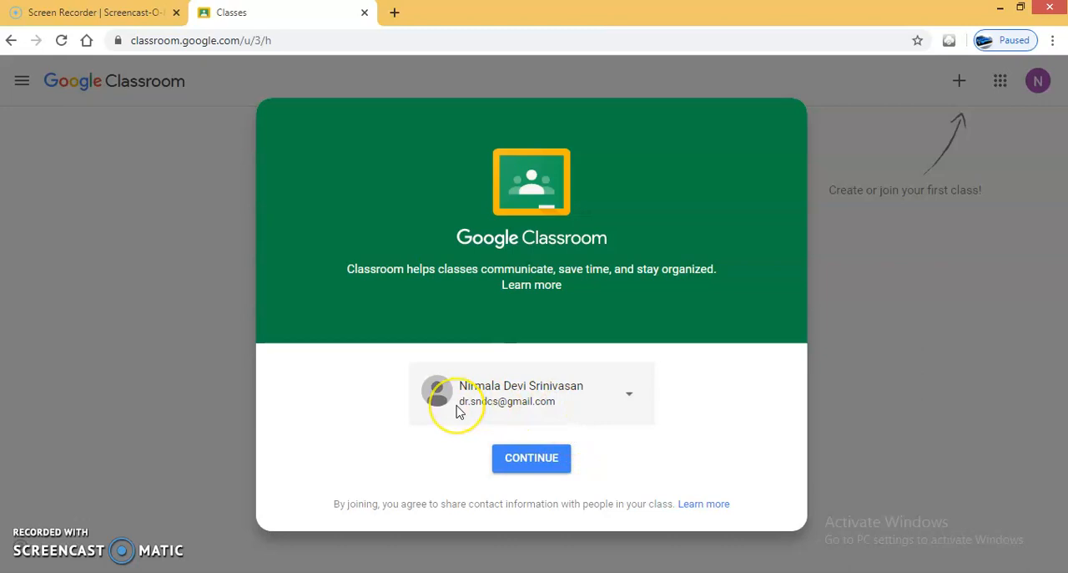
mouse_move(550, 406)
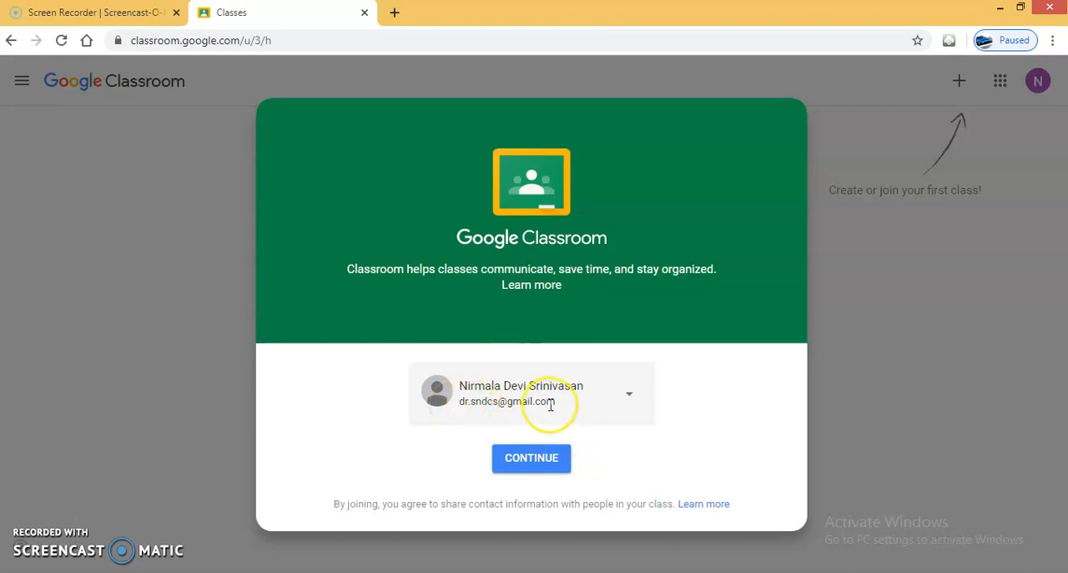
mouse_move(546, 464)
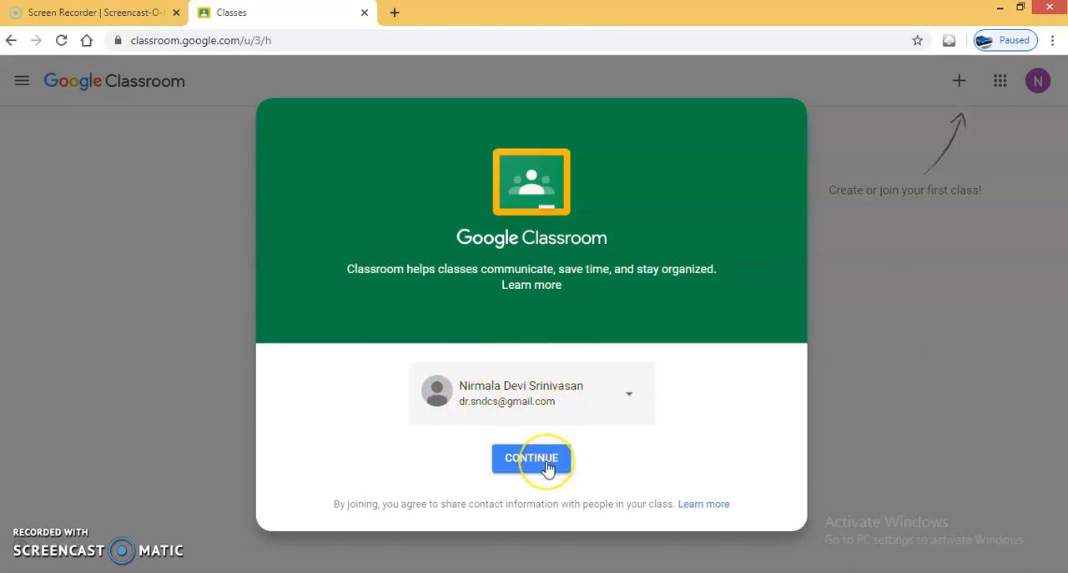
left_click(531, 459)
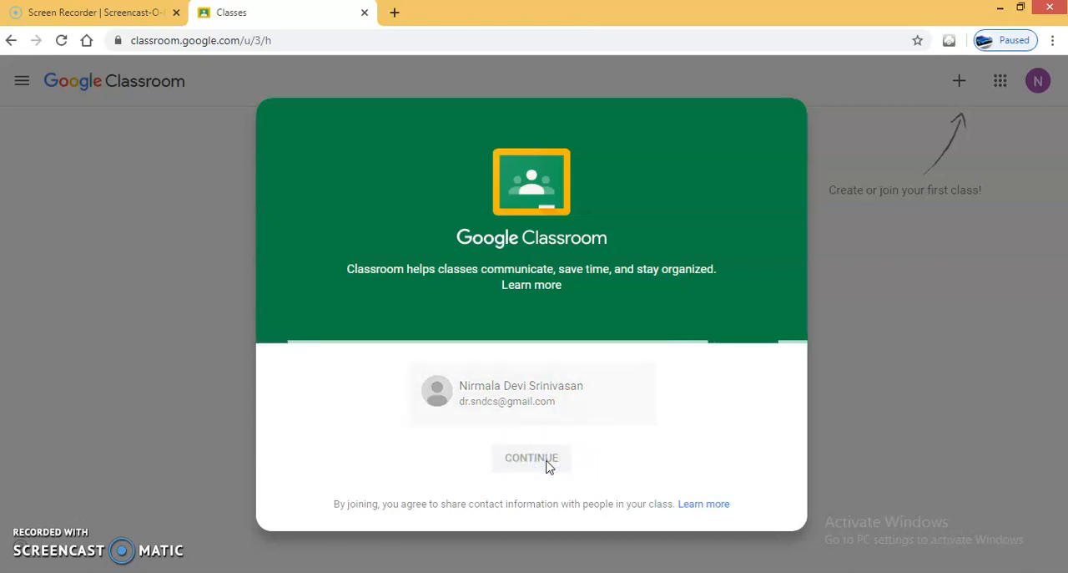
left_click(532, 458)
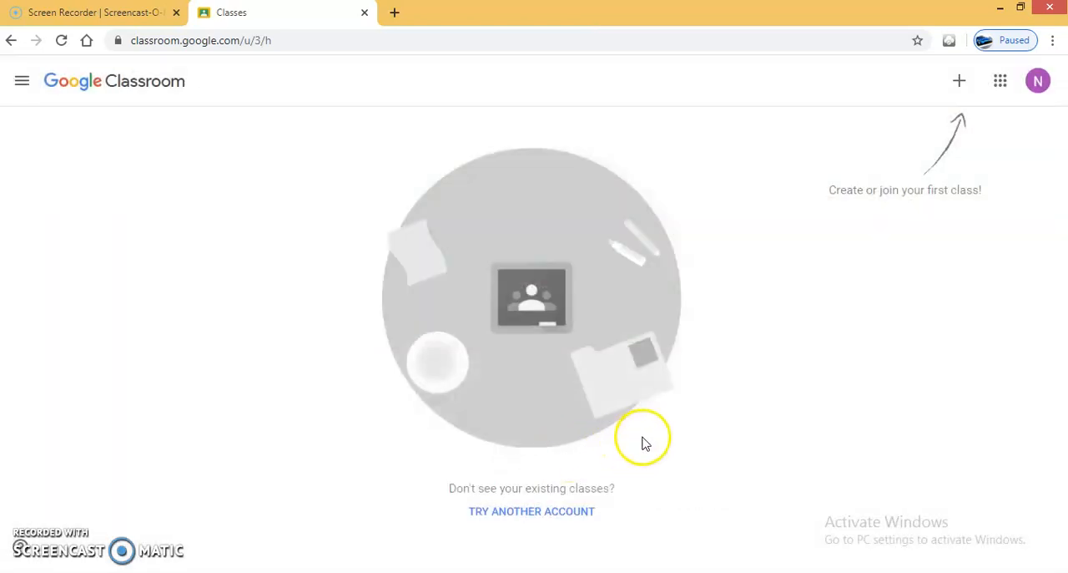
mouse_move(933, 186)
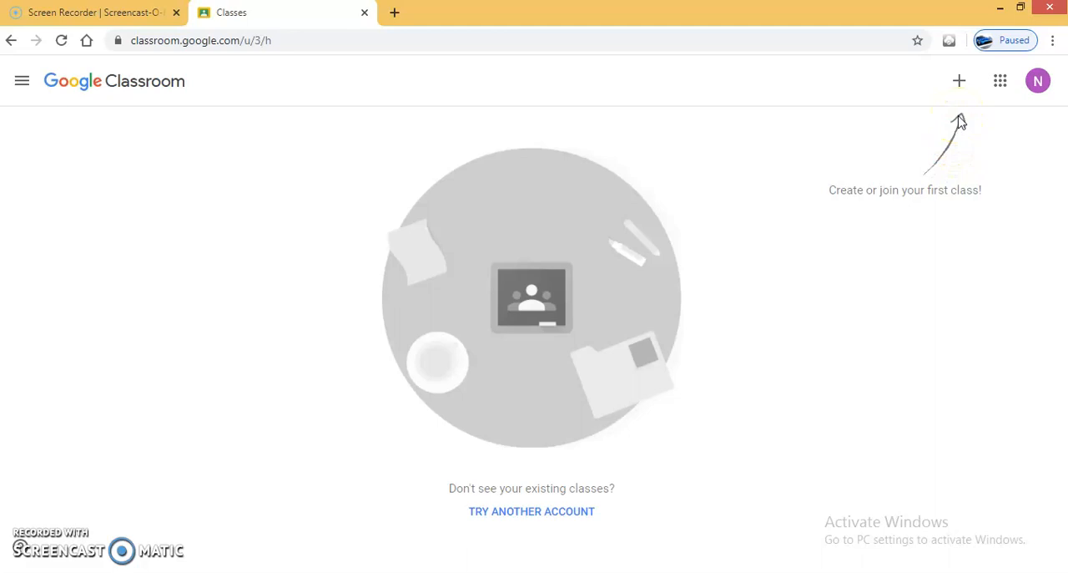
mouse_move(955, 122)
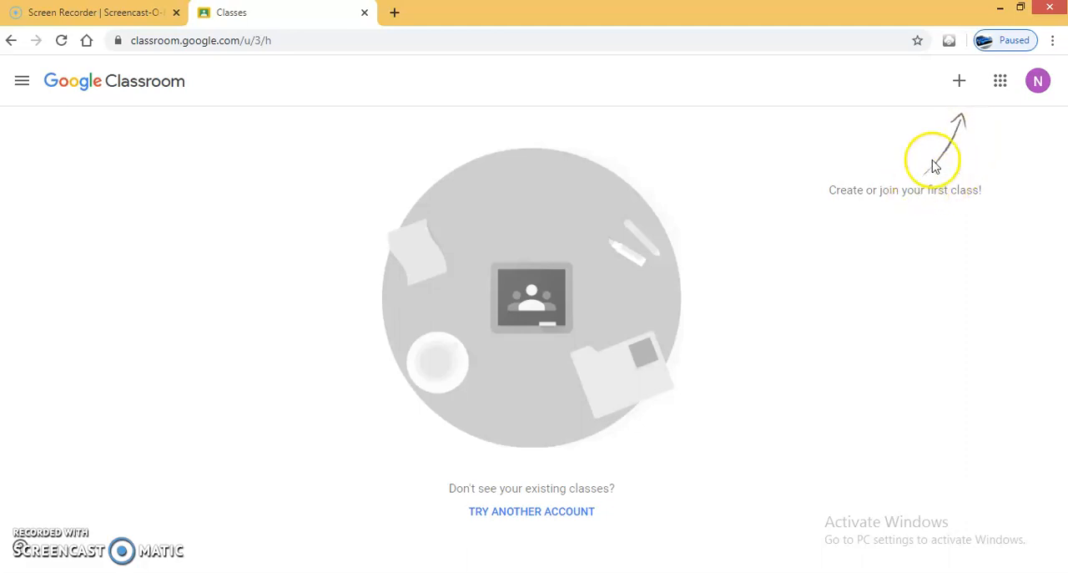
mouse_move(959, 81)
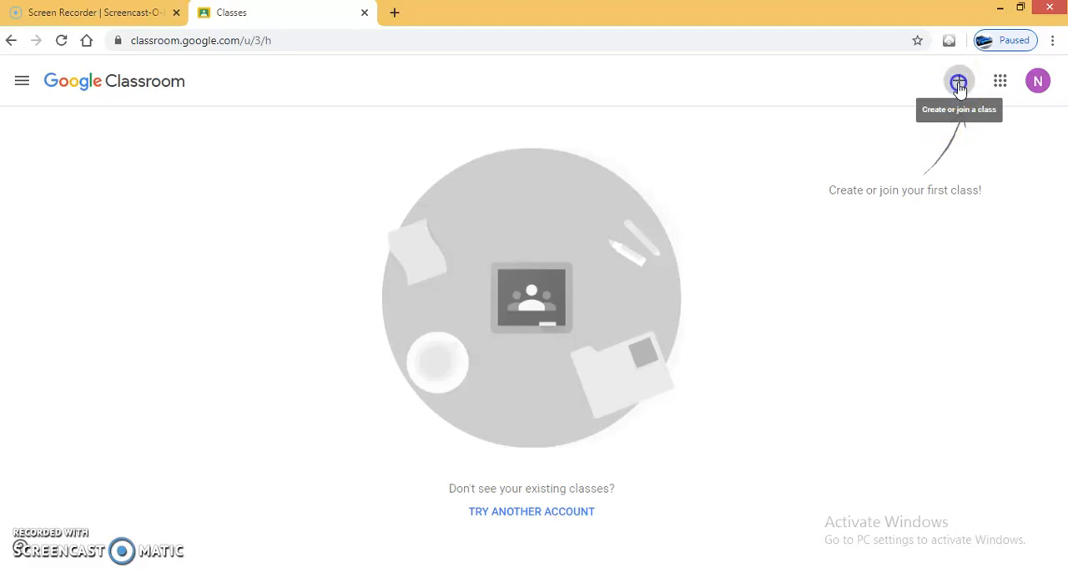
- Choose Create class from the + create-or-join menu
left_click(959, 81)
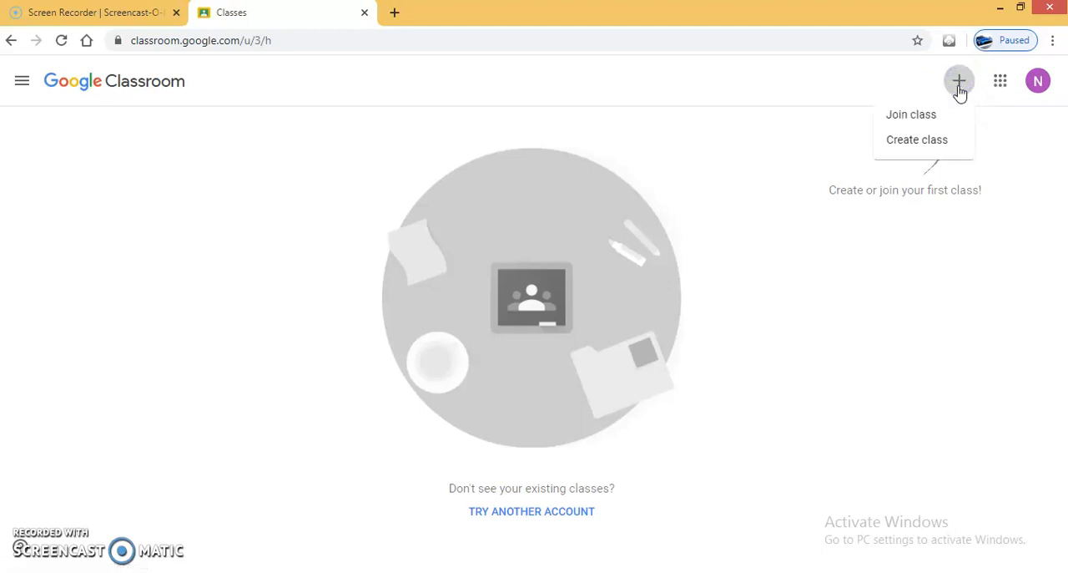
mouse_move(942, 141)
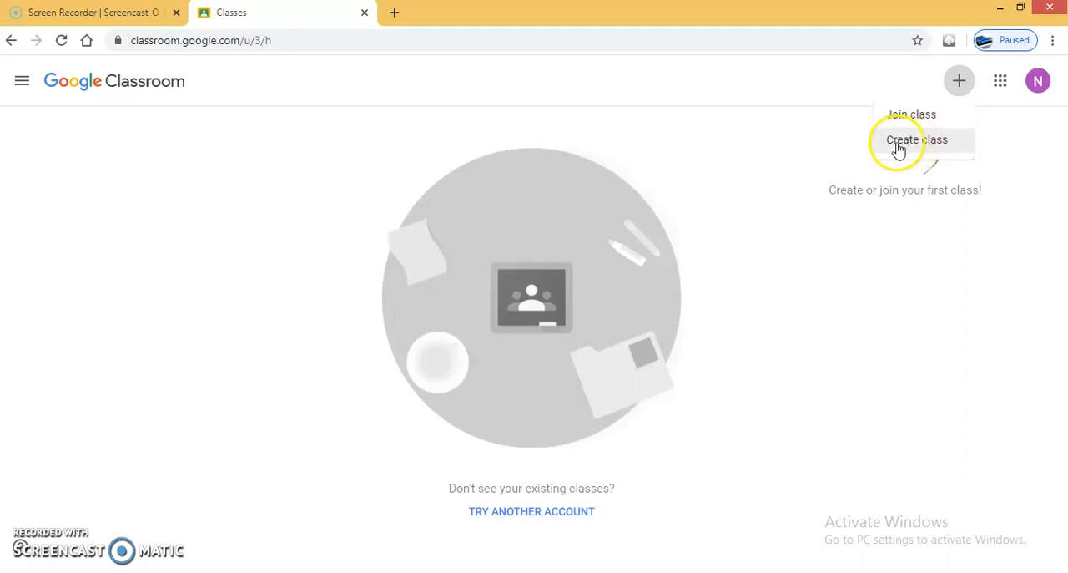
mouse_move(953, 140)
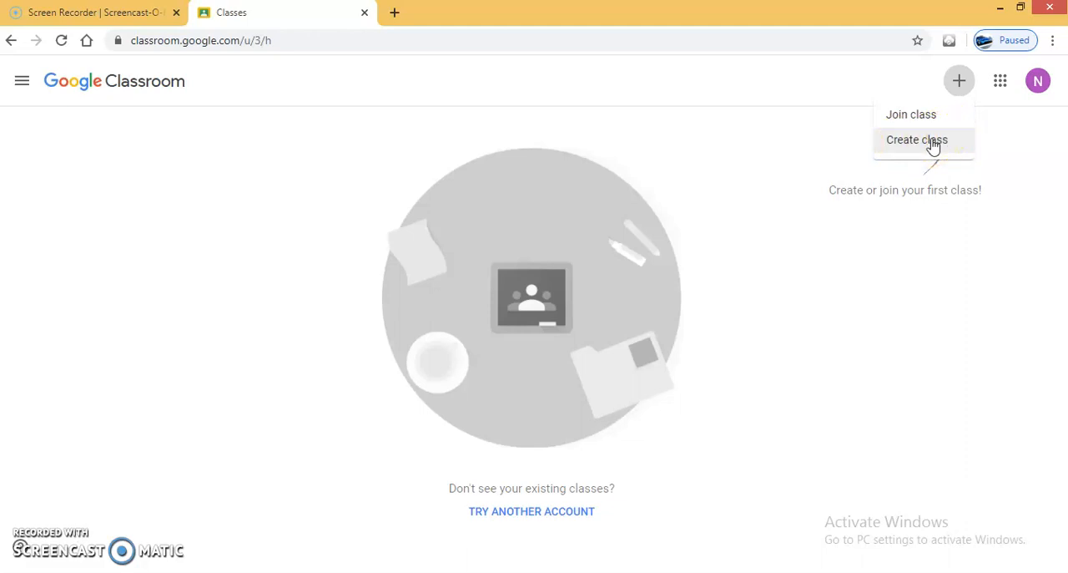
left_click(916, 140)
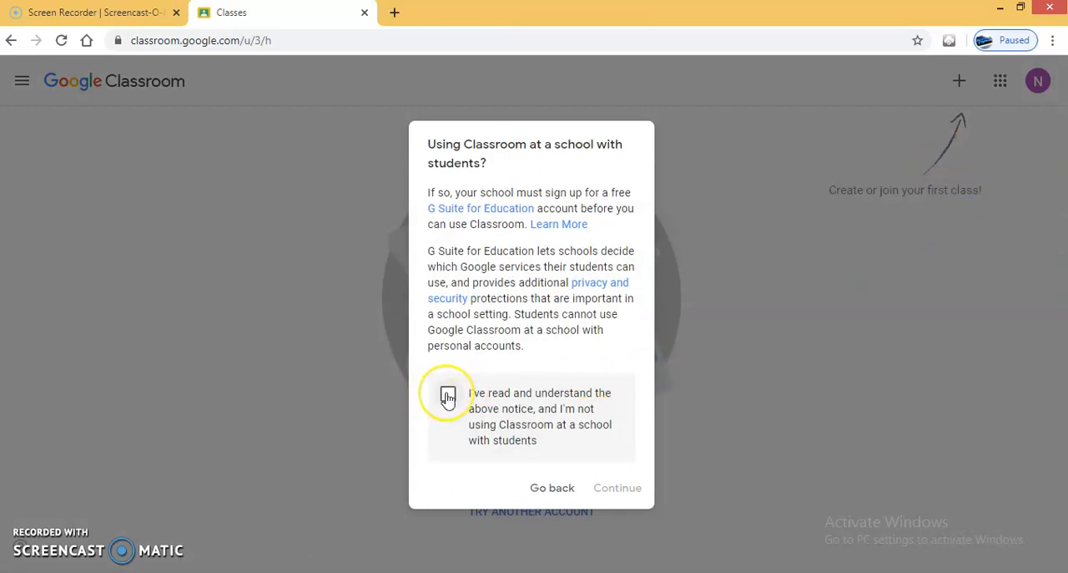
- Acknowledge the not-for-schools notice and continue to the Create class form
left_click(447, 396)
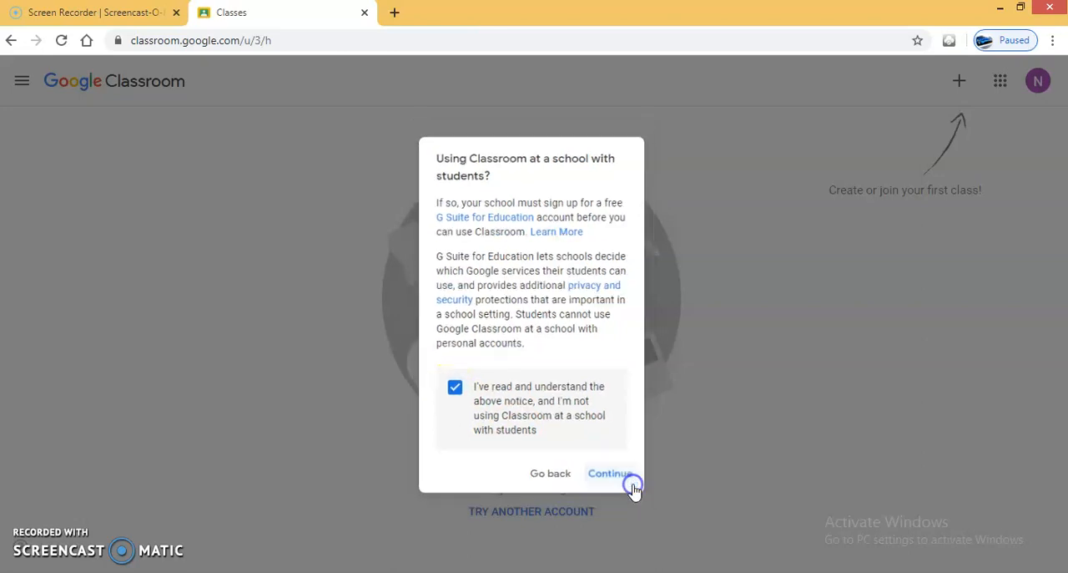
left_click(611, 473)
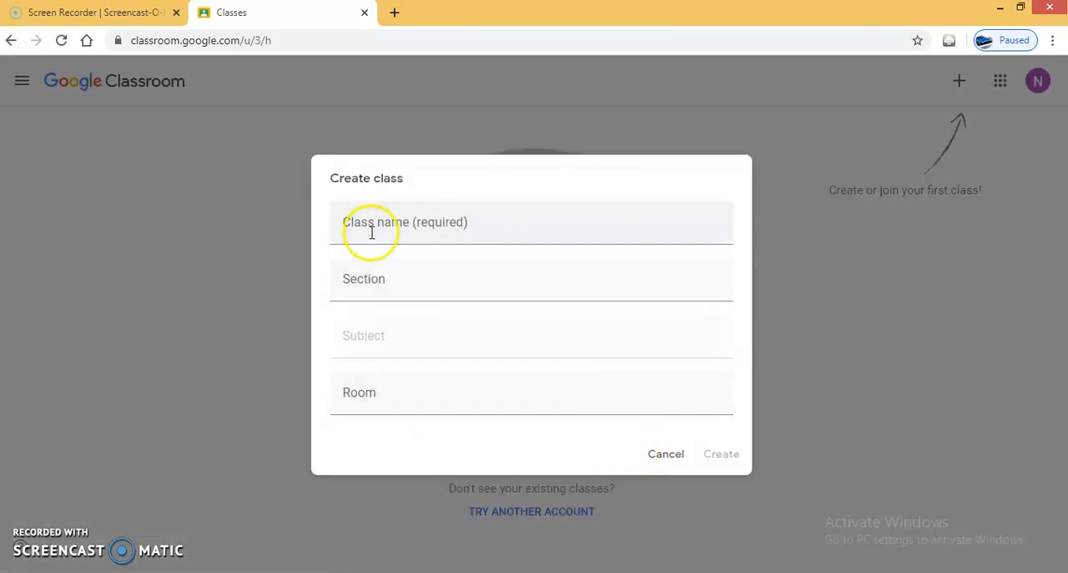
- Enter class name 'III B.SC CS', section A, subject 'econtent development', room 12
left_click(372, 227)
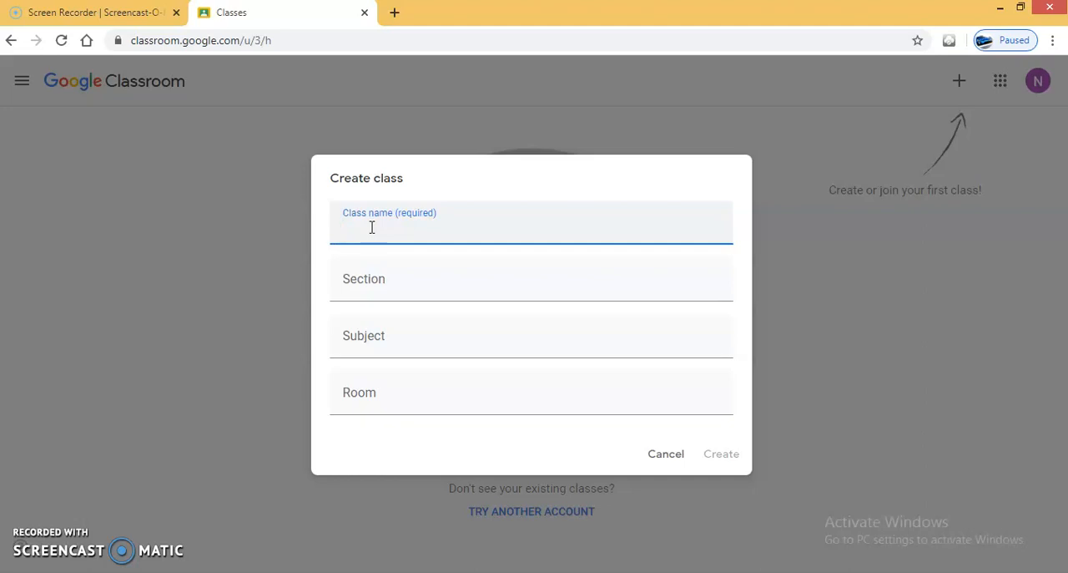
type("III B.")
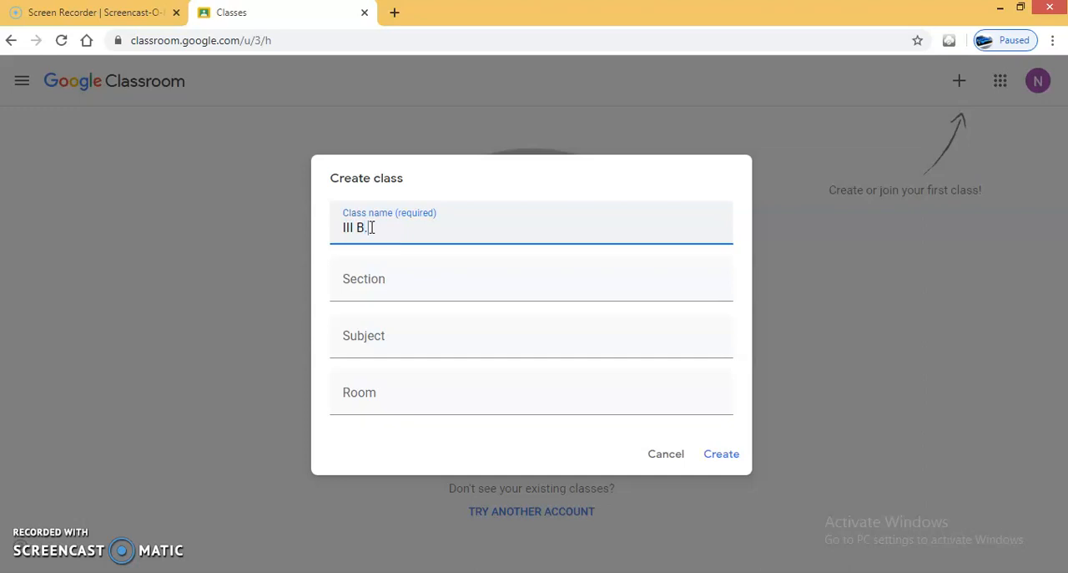
type("$C")
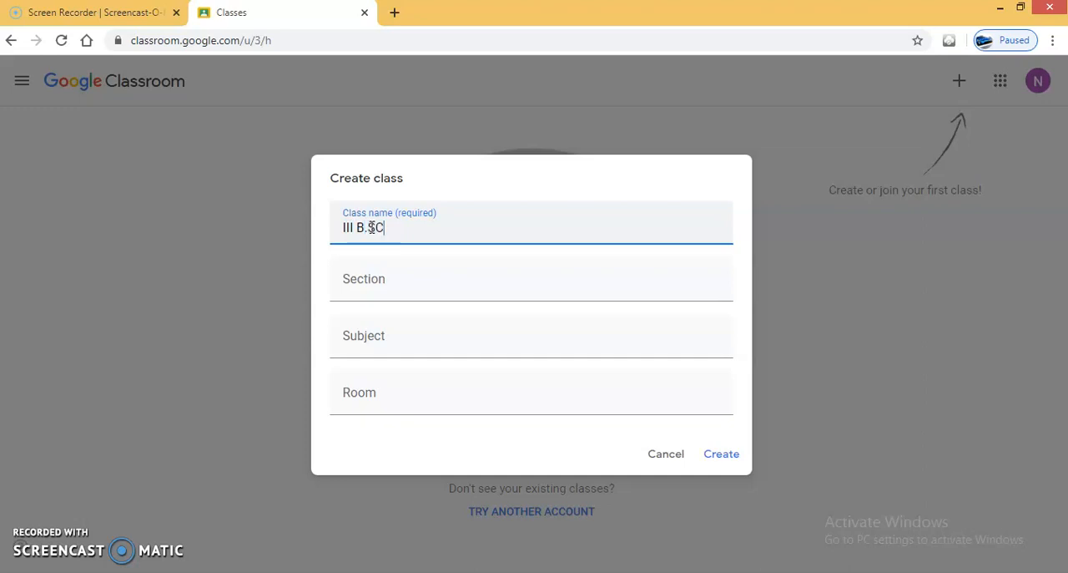
type("\" \"")
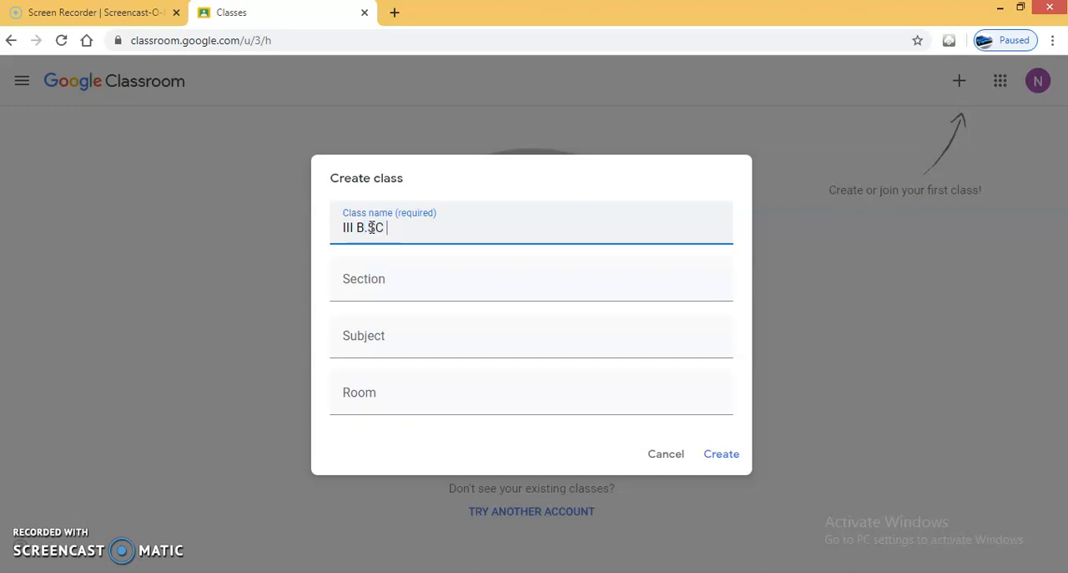
type("S")
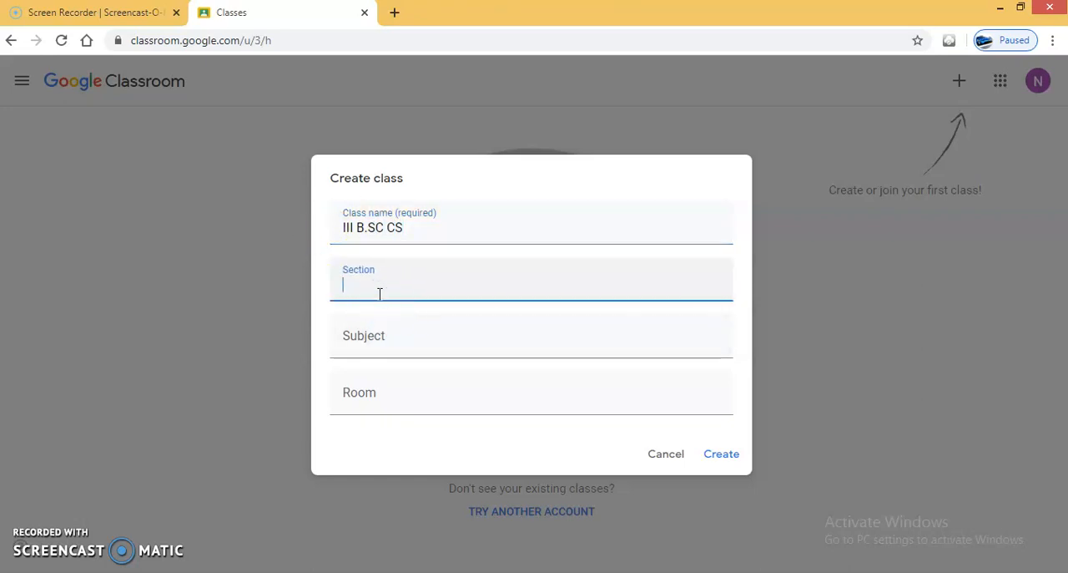
type("A")
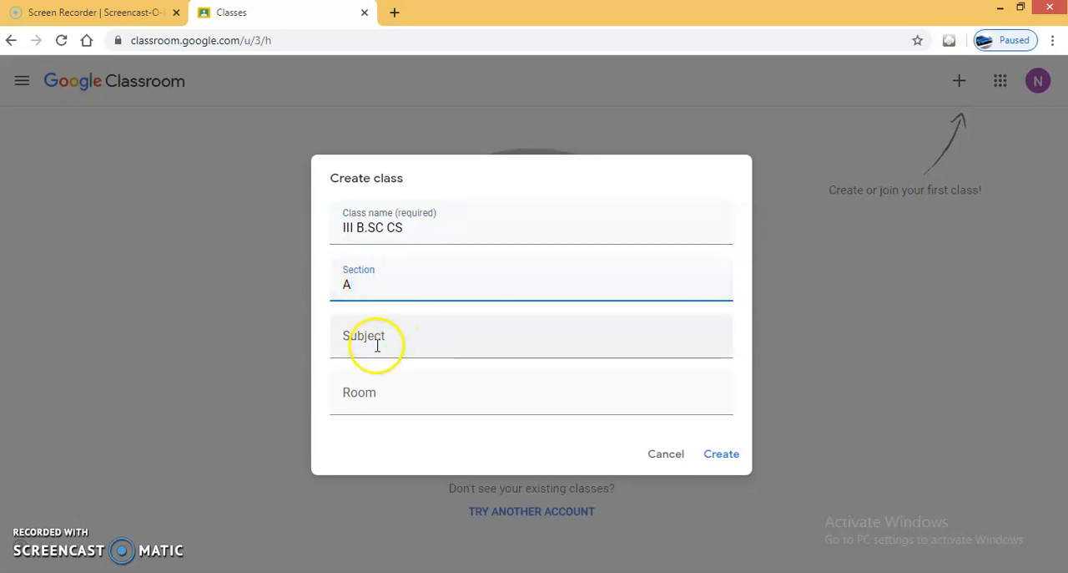
left_click(375, 344)
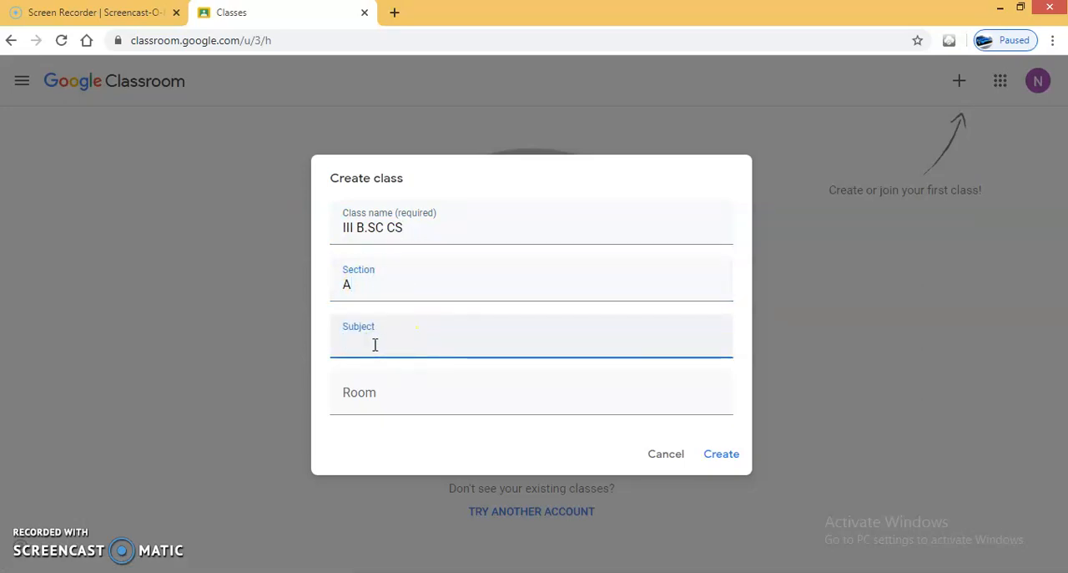
type("econtent dev")
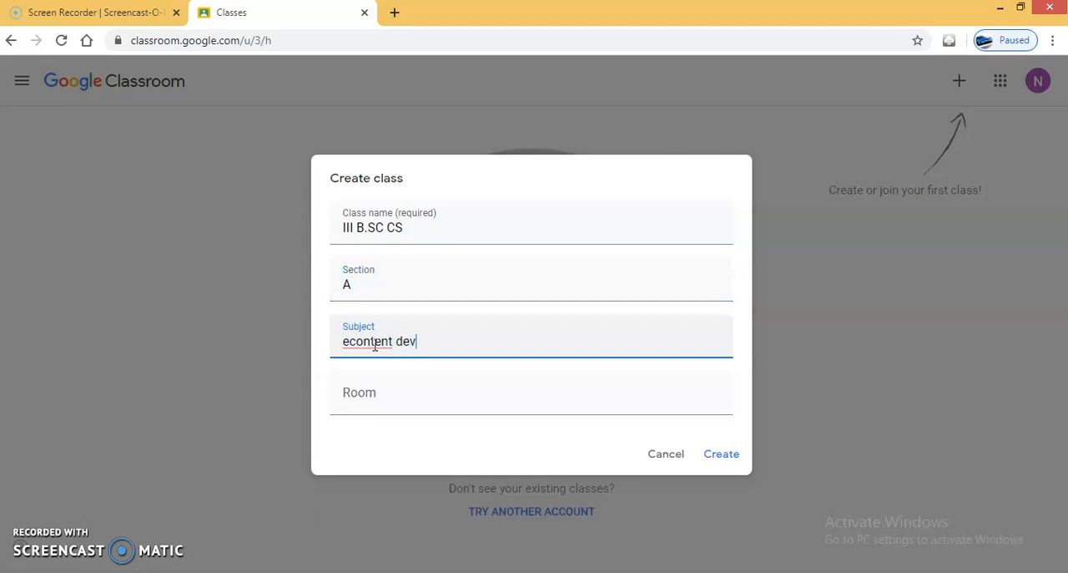
type("eop")
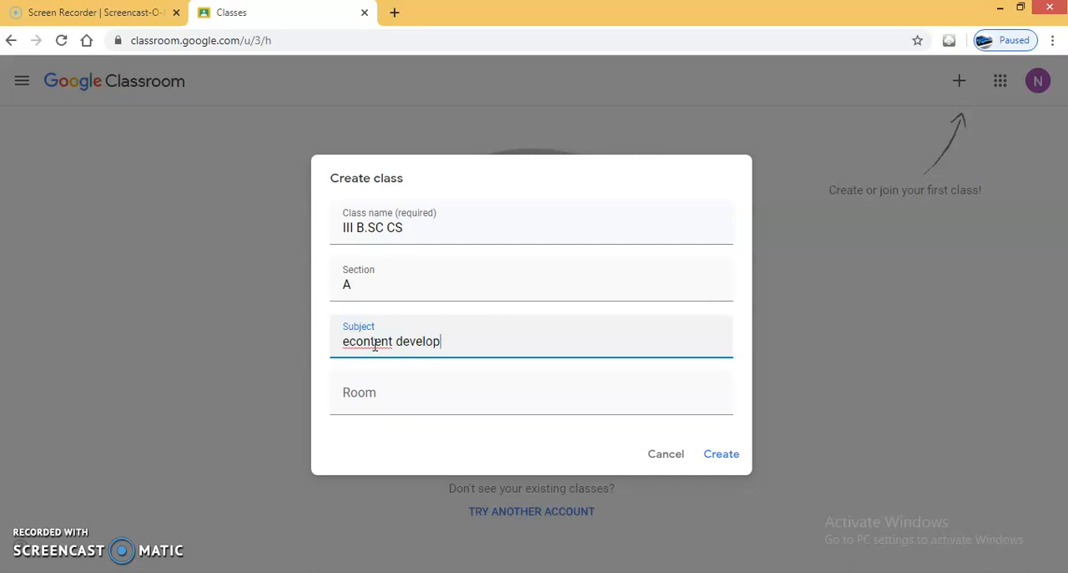
type("ment")
left_click(532, 393)
type("1")
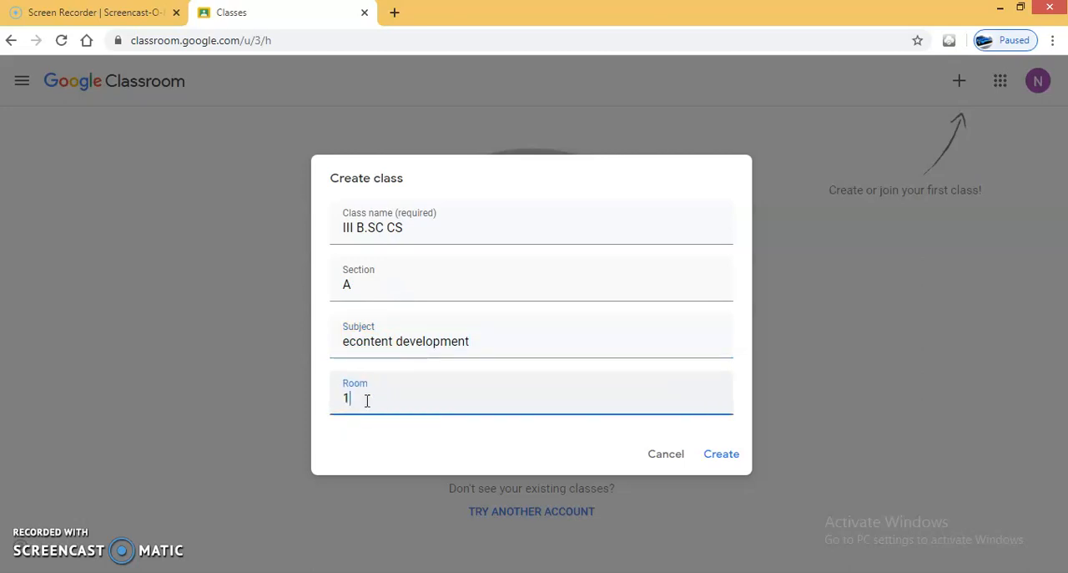
type("2")
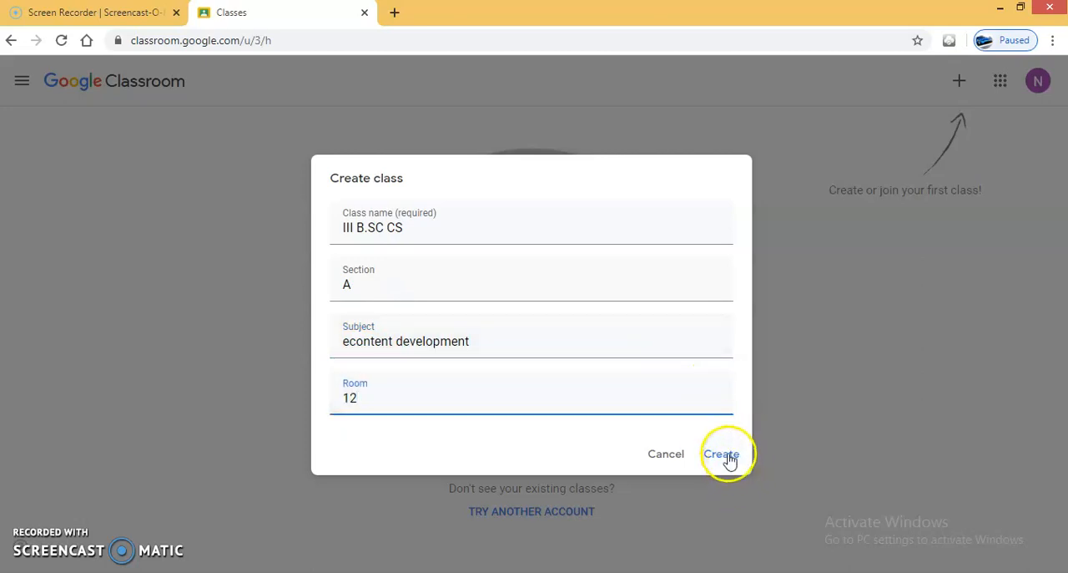
- Create the III B.SC CS class and wait for it to finish creating
left_click(723, 454)
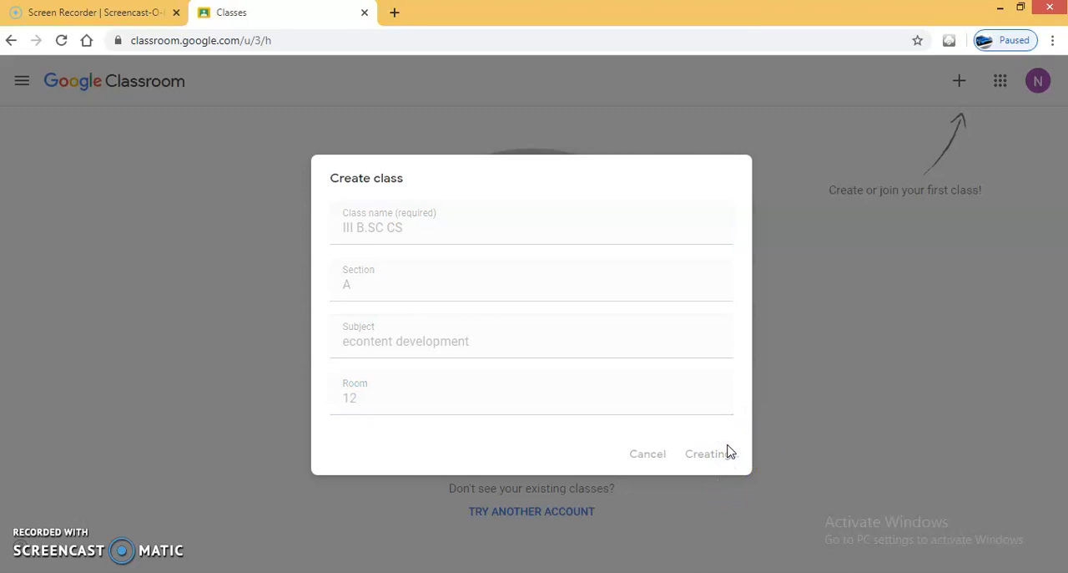
left_click(706, 453)
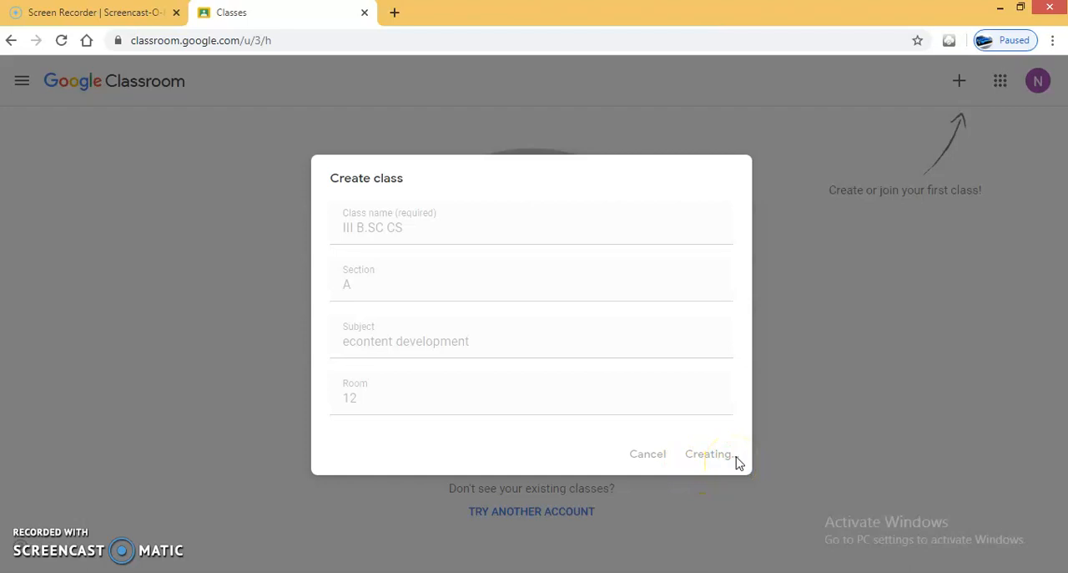
left_click(711, 453)
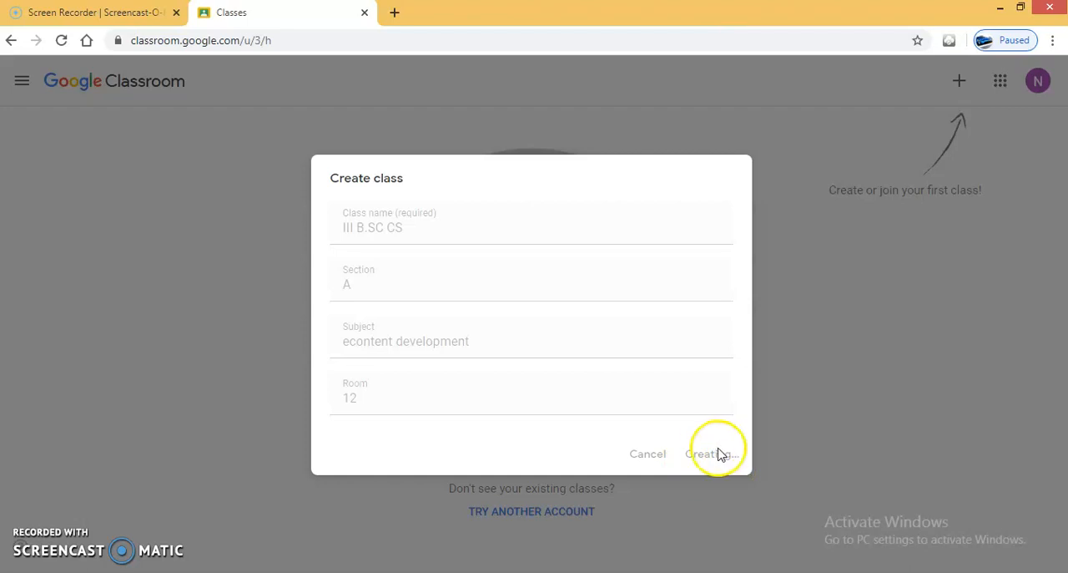
left_click(713, 453)
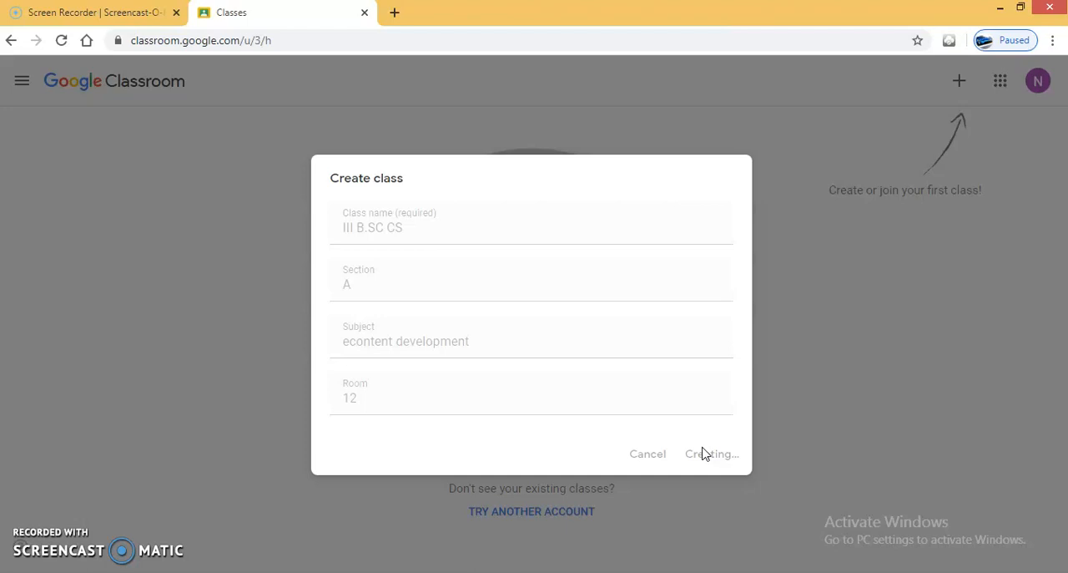
left_click(712, 453)
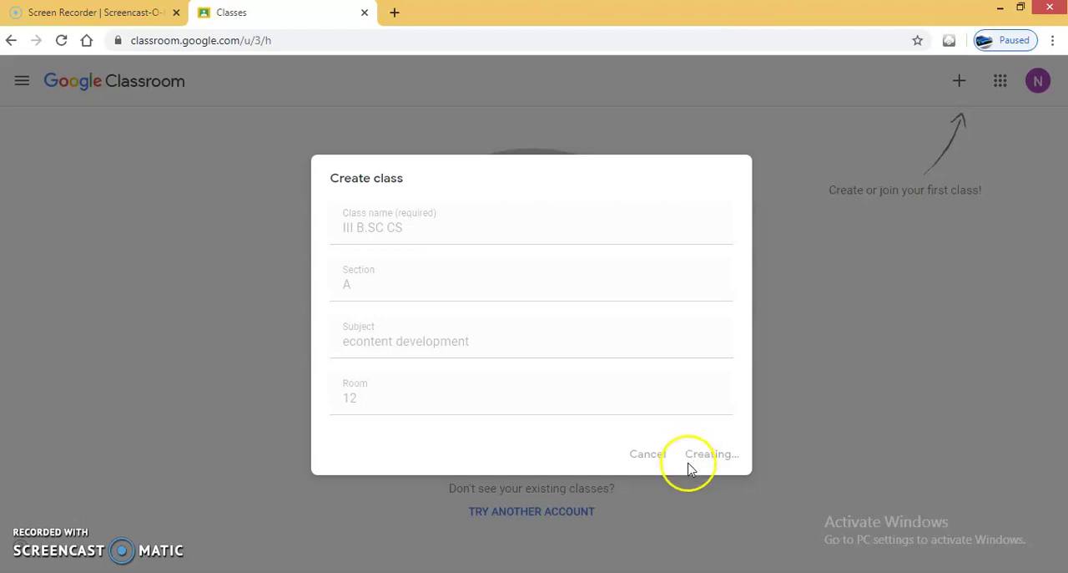
left_click(710, 453)
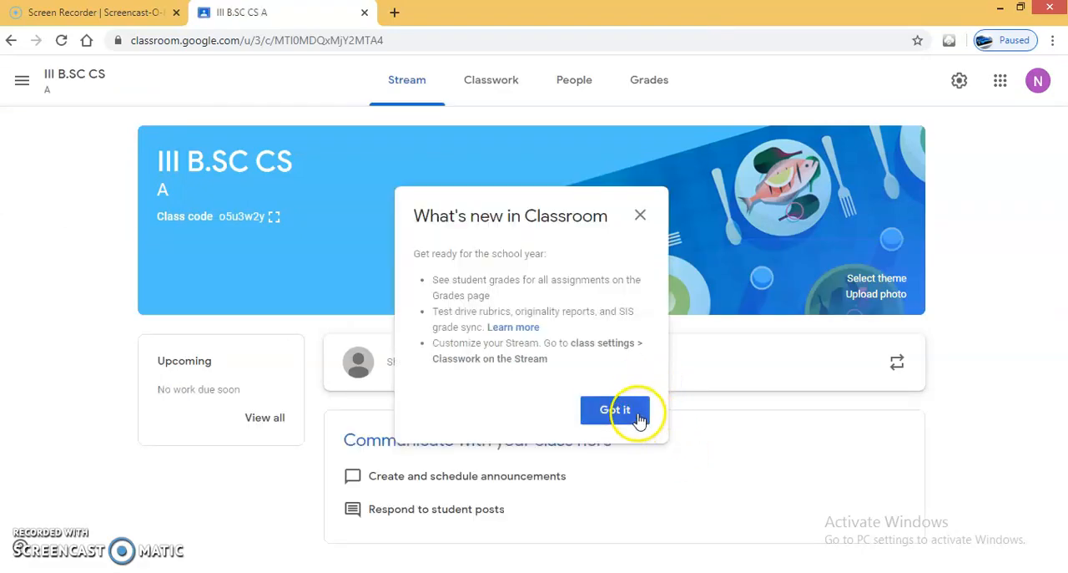
- Close the What's new popup to reveal the III B.SC CS Stream page
left_click(615, 410)
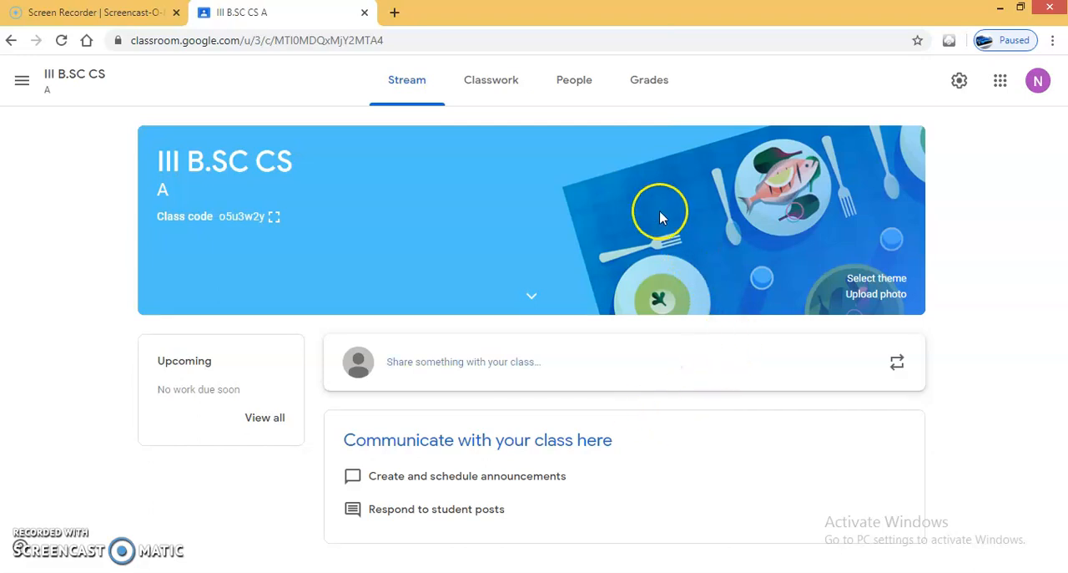
mouse_move(254, 216)
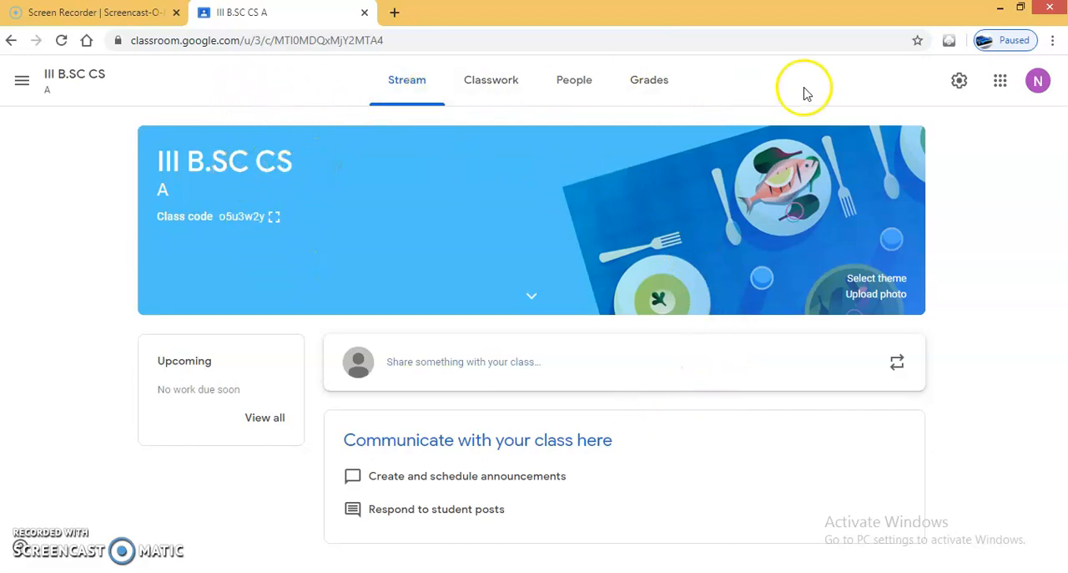
mouse_move(938, 399)
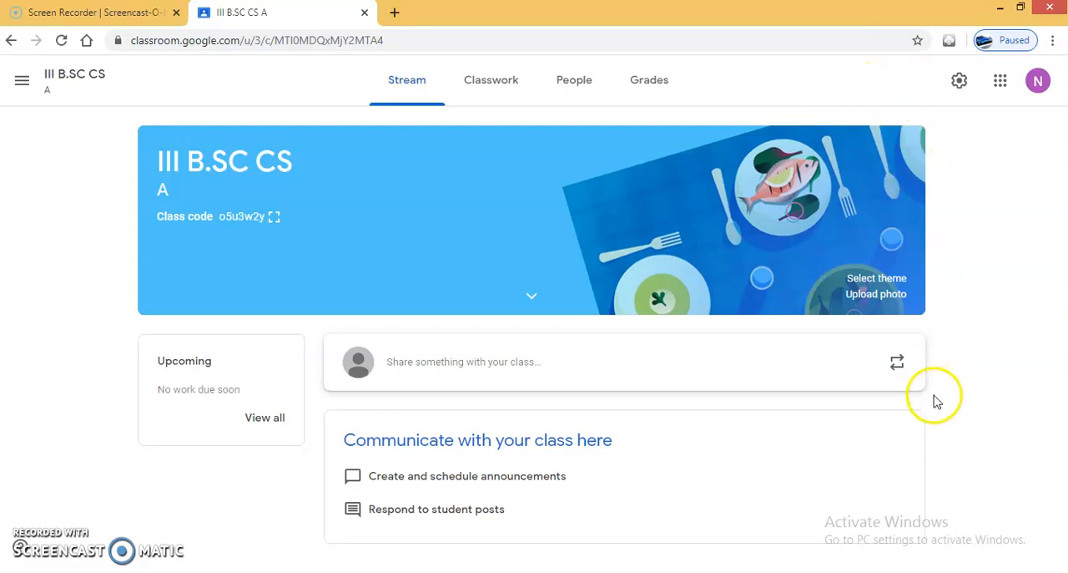
mouse_move(187, 207)
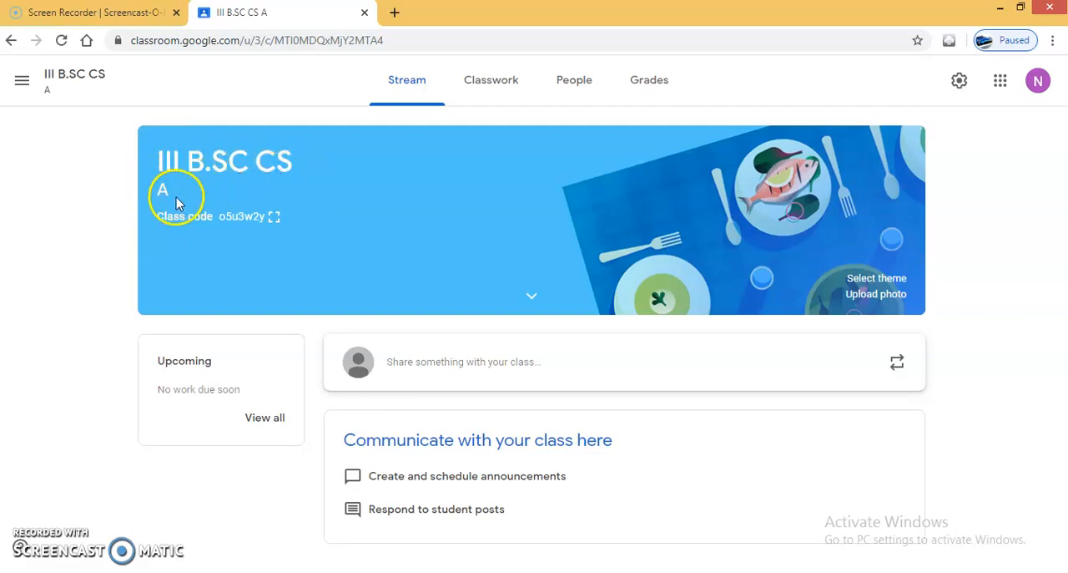
mouse_move(316, 232)
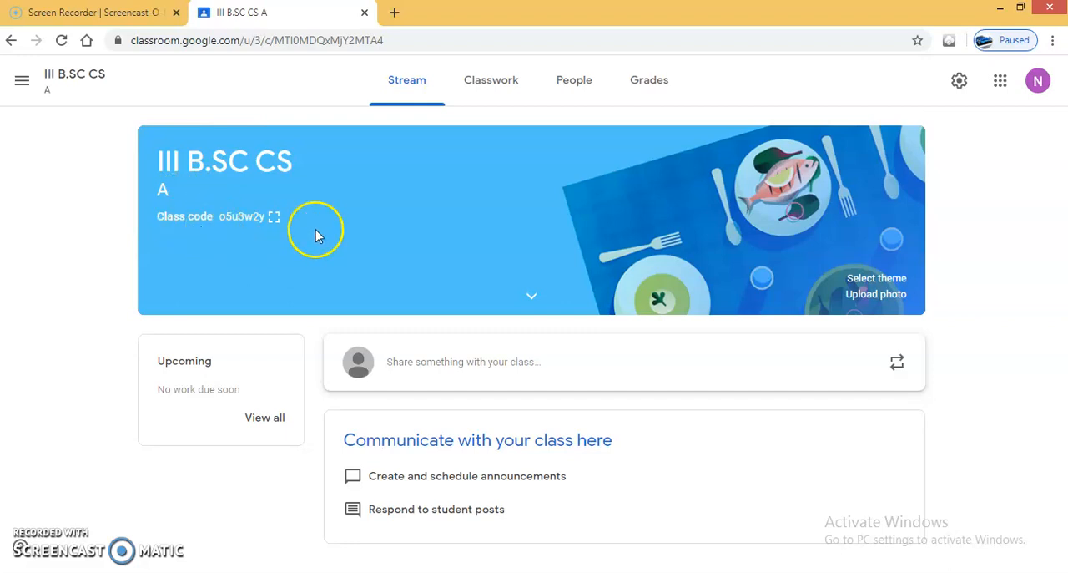
mouse_move(145, 144)
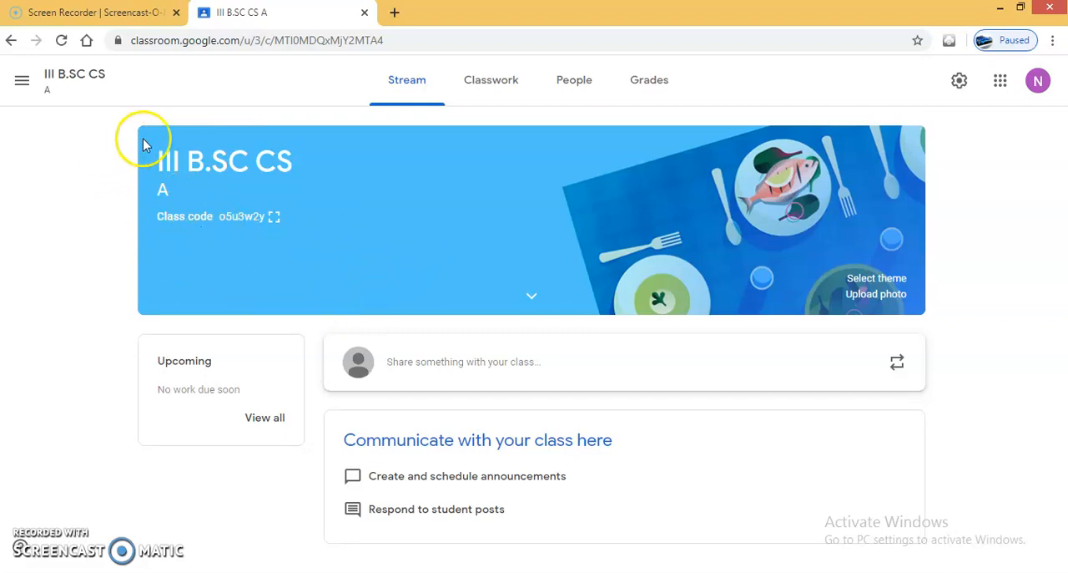
mouse_move(919, 288)
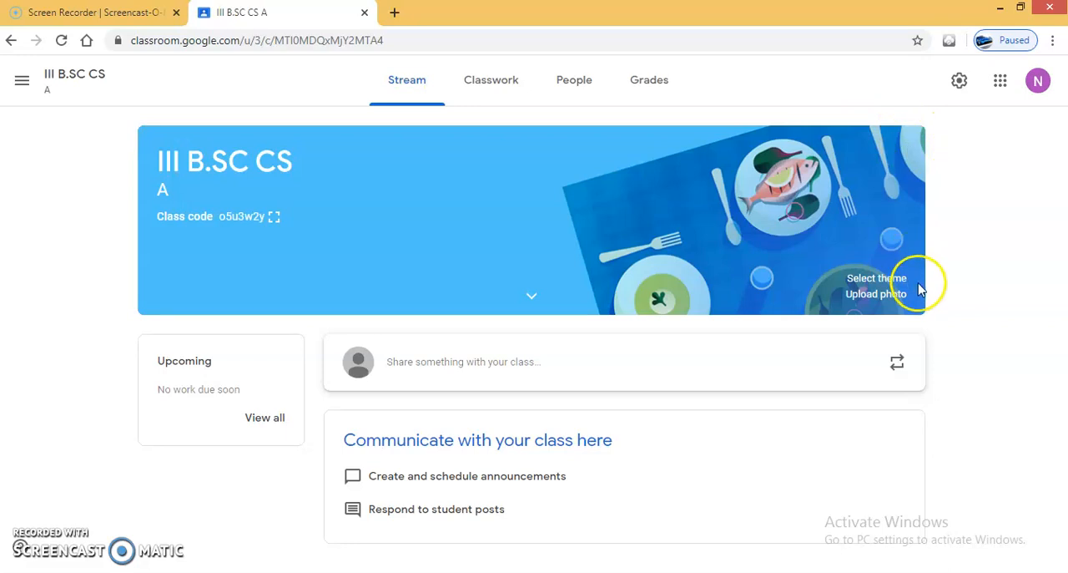